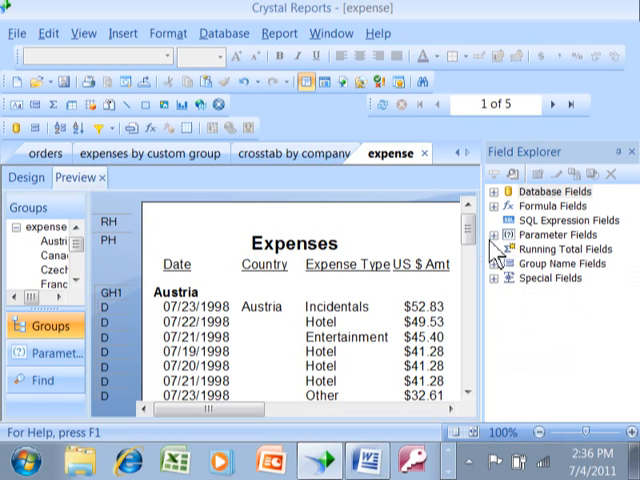
Switch to the Design view of the Expenses report to edit its layout.
scroll(down, 3)
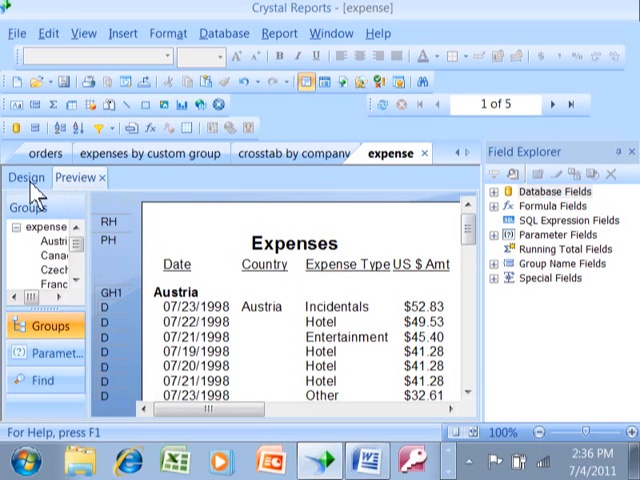
click(26, 176)
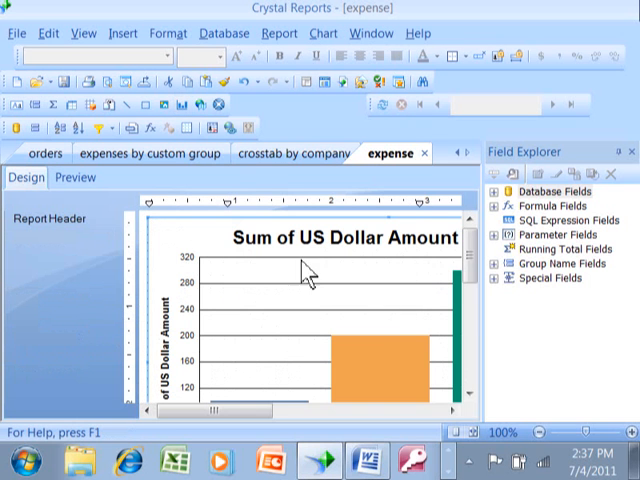
mouse_move(400, 310)
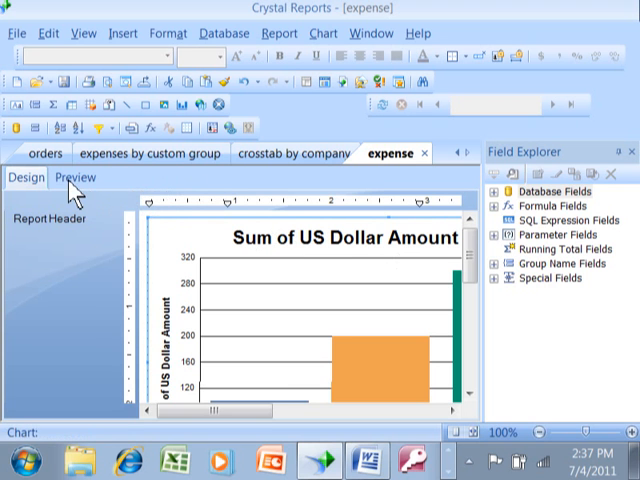
Preview the report and bring the country bar chart into view.
click(76, 176)
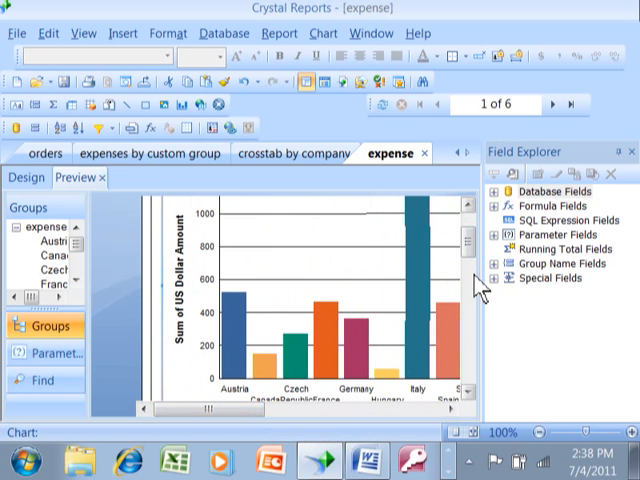
scroll(down, 3)
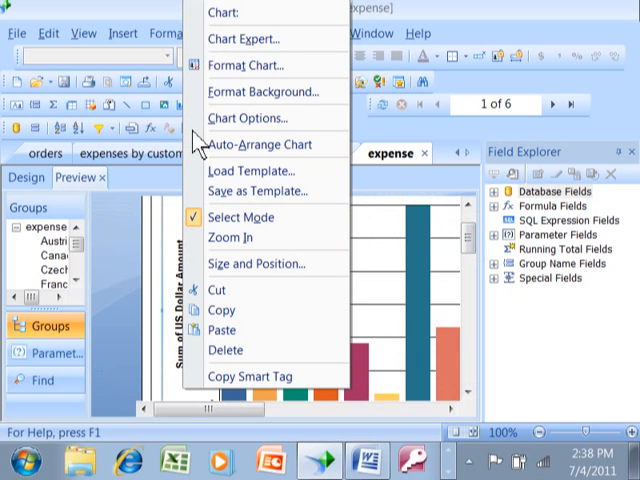
mouse_move(256, 38)
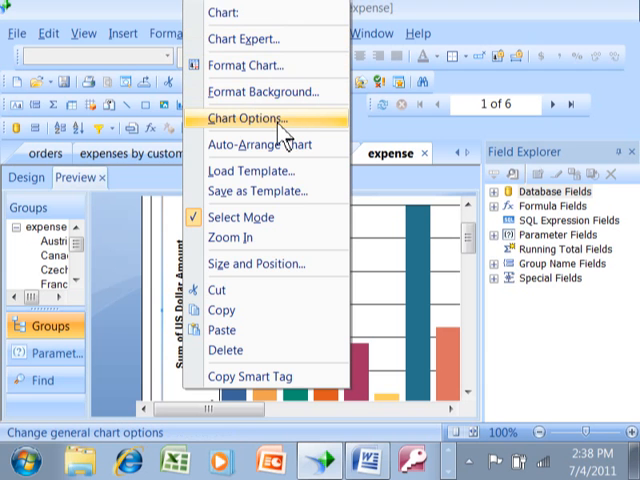
Bring up Chart Options for the country bar chart.
click(250, 120)
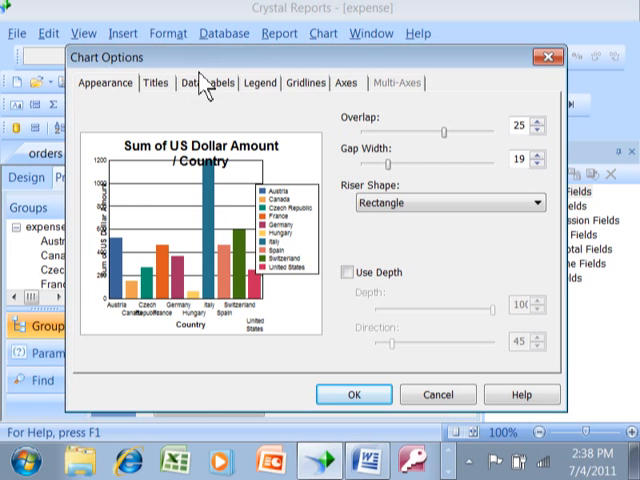
mouse_move(400, 162)
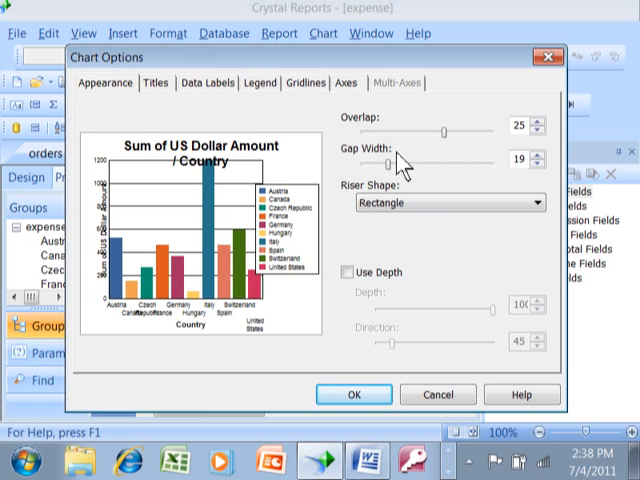
mouse_move(464, 178)
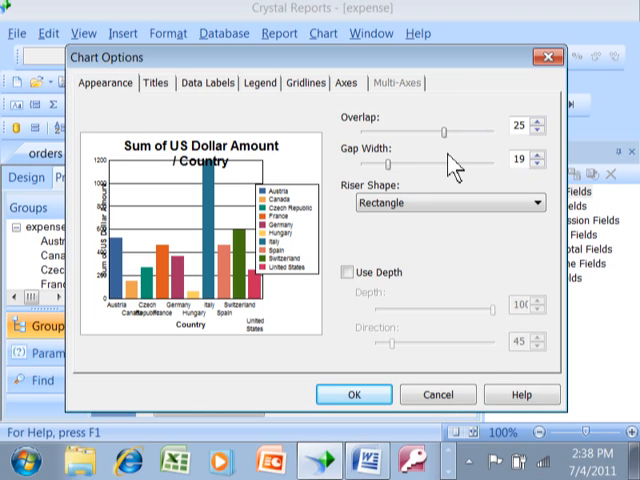
mouse_move(460, 168)
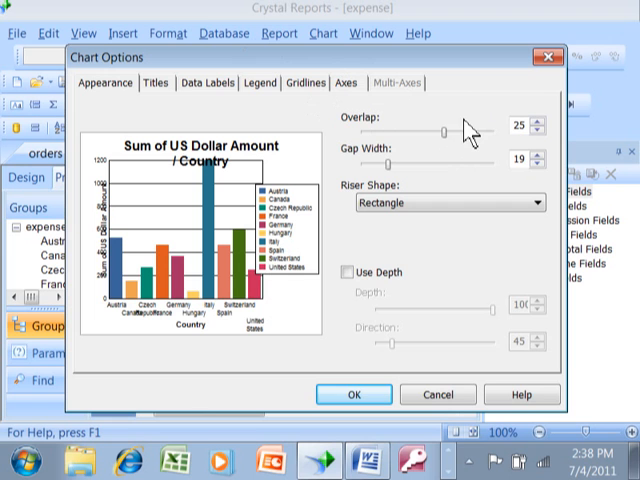
mouse_move(398, 130)
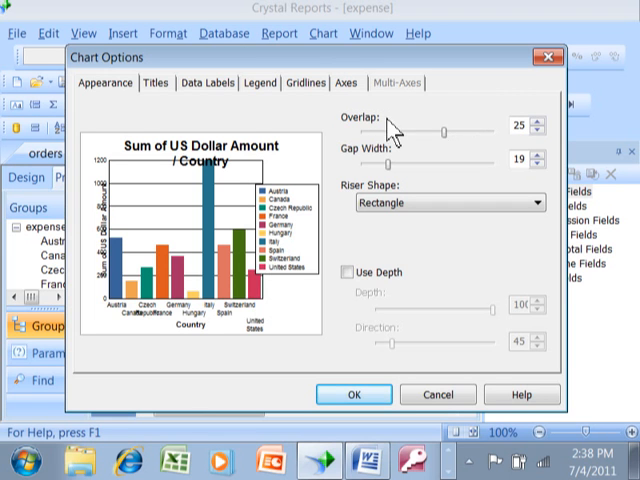
mouse_move(268, 164)
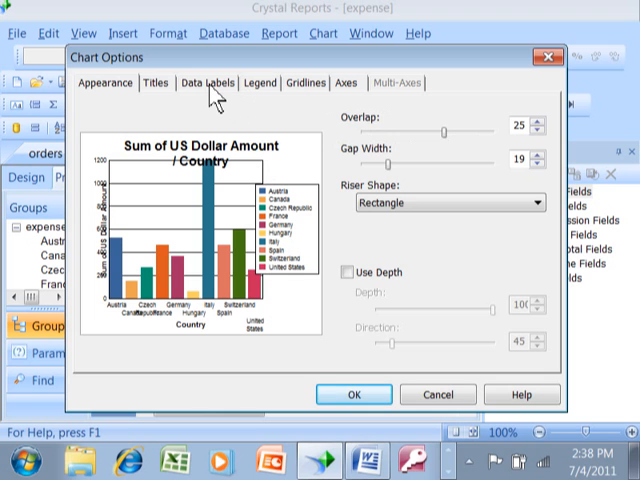
Show value data labels outside the maximum of each country's bar.
click(208, 84)
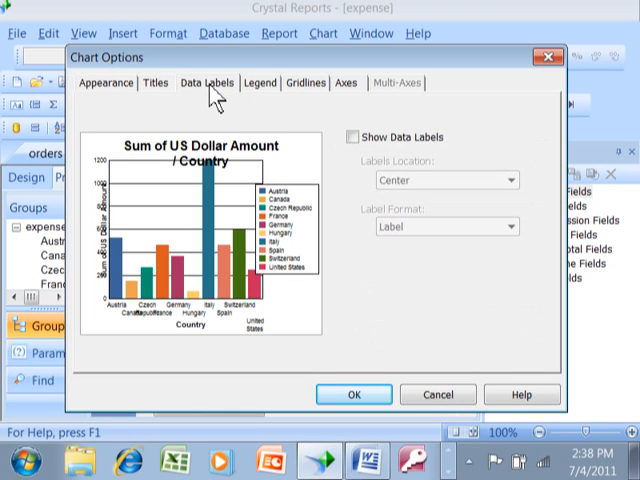
mouse_move(144, 216)
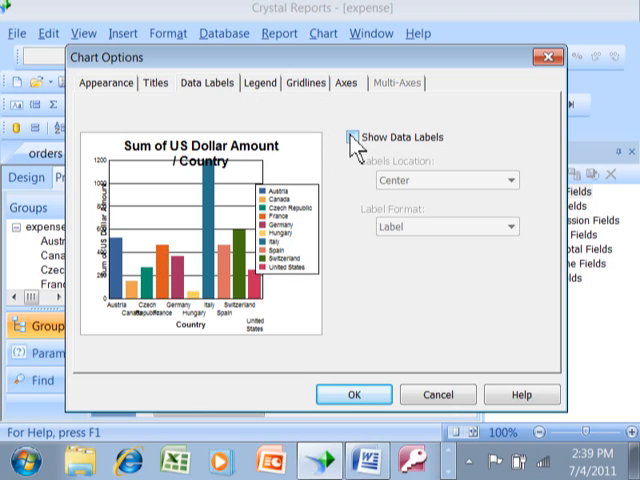
click(356, 136)
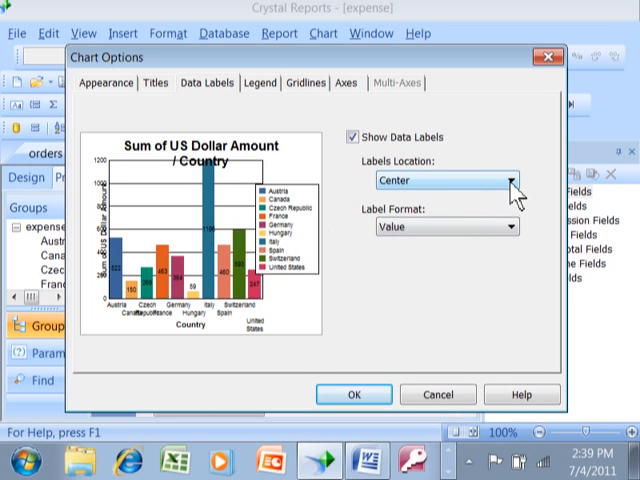
click(520, 180)
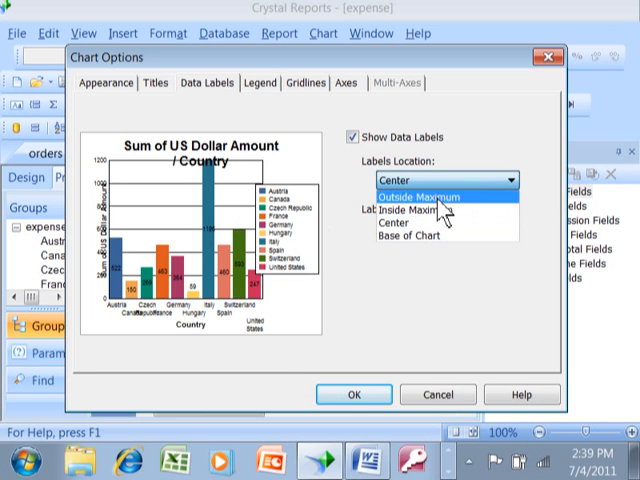
click(412, 194)
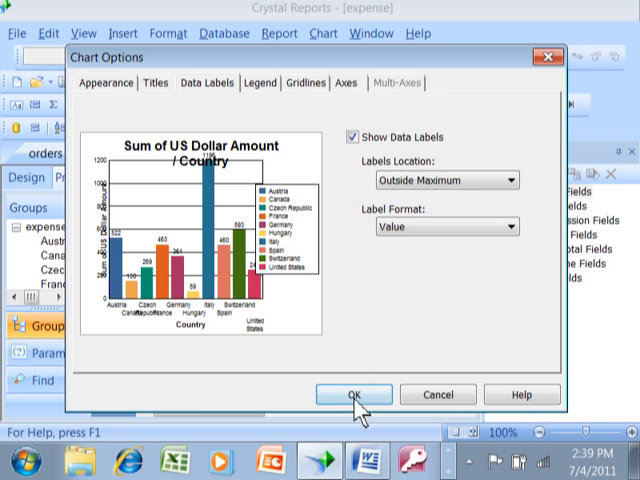
click(354, 394)
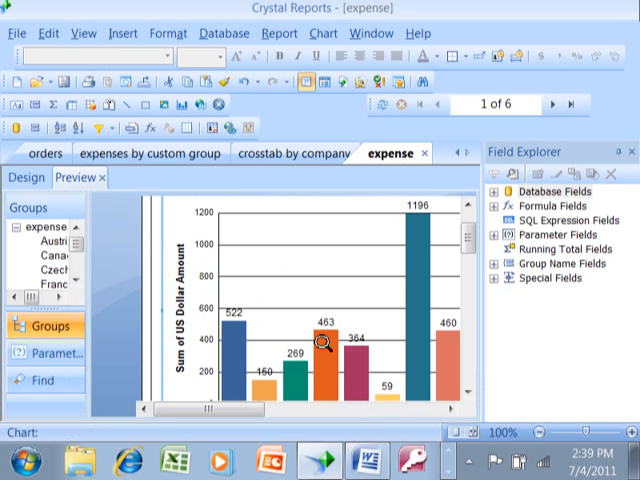
Bring up Chart Options again for the labelled country chart.
scroll(down, 3)
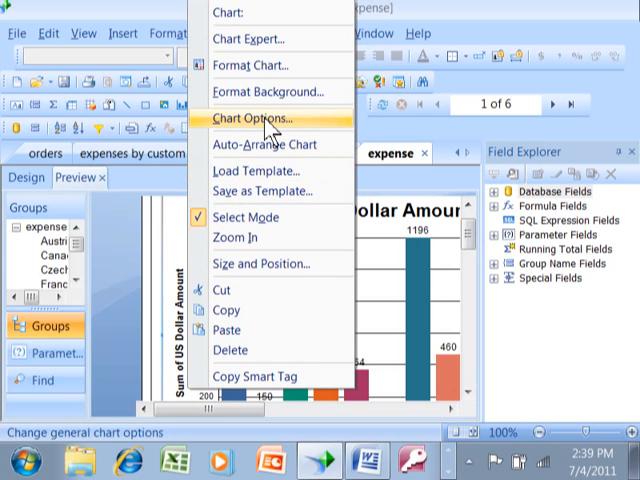
click(258, 118)
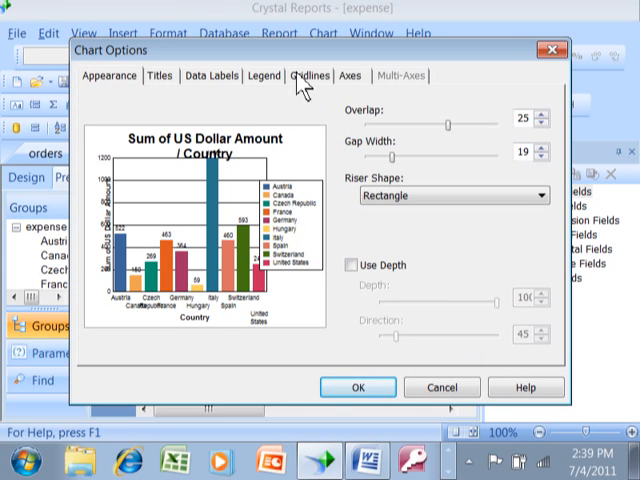
Add group-axis major gridlines, keeping the value-axis major gridlines.
click(308, 76)
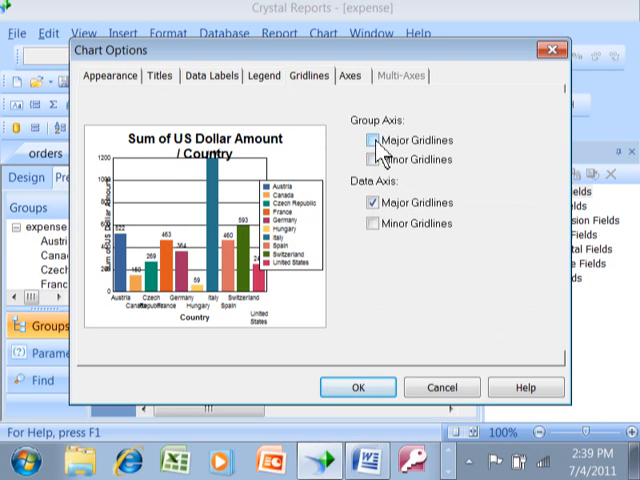
click(368, 140)
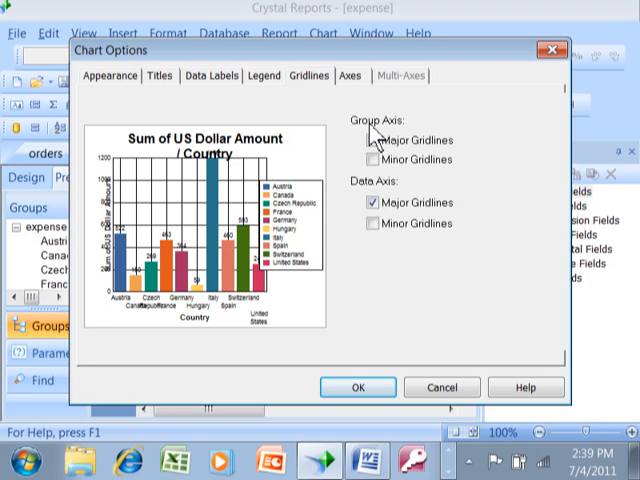
click(372, 140)
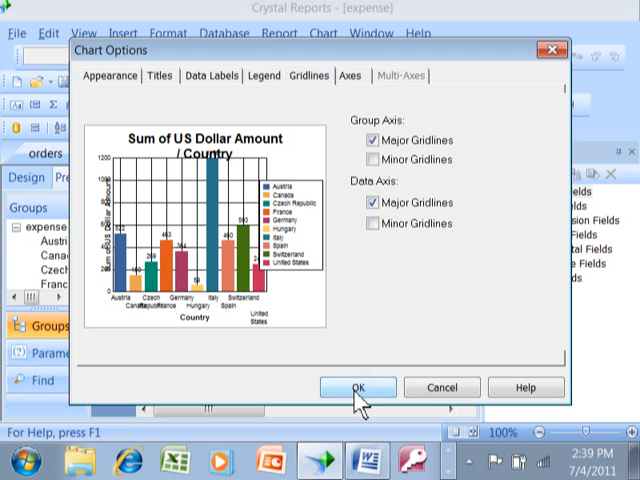
click(360, 388)
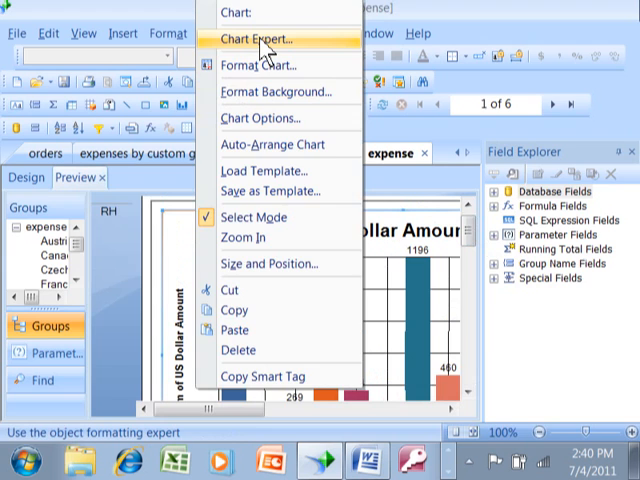
Bring up the Chart Expert for the country chart.
click(260, 38)
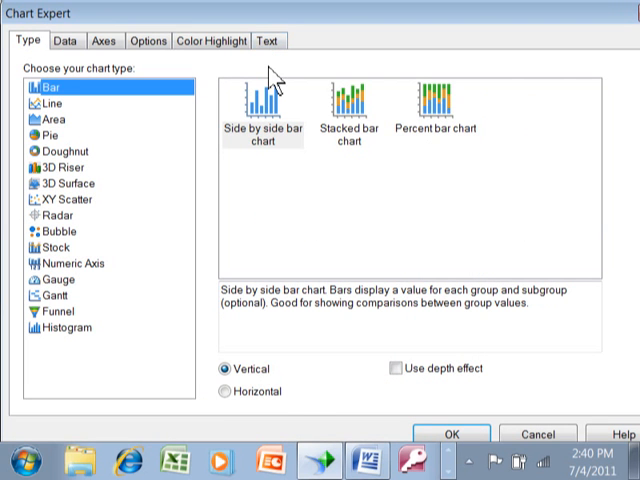
mouse_move(88, 222)
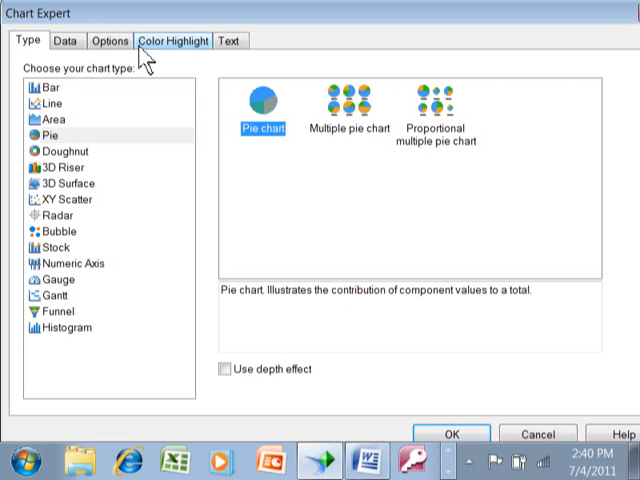
mouse_move(60, 20)
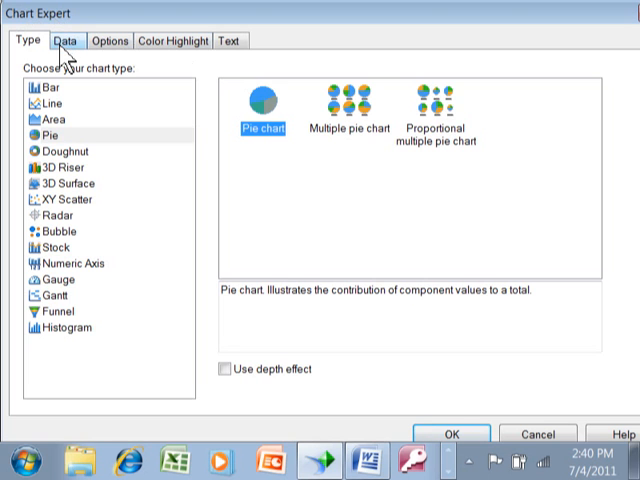
Keep Group layout on change of Country showing Sum of US Dollar Amount, and apply the pie chart.
click(68, 40)
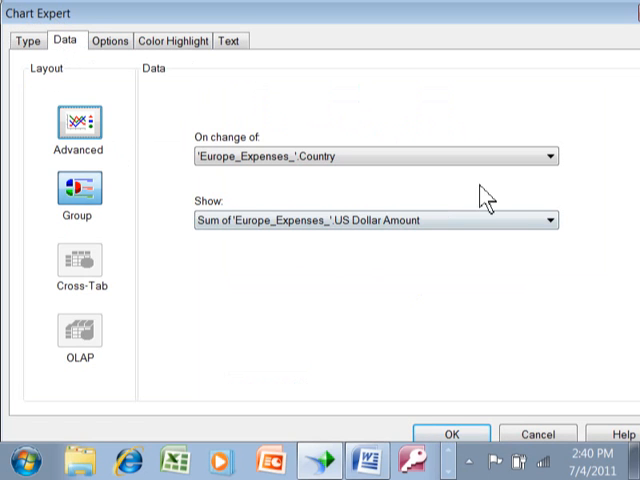
click(548, 156)
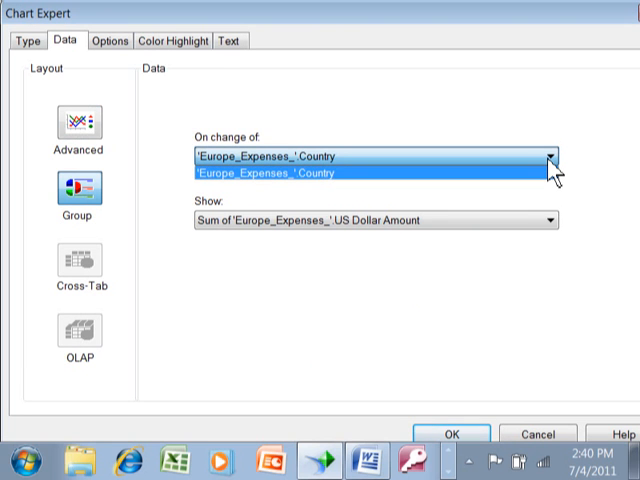
click(550, 220)
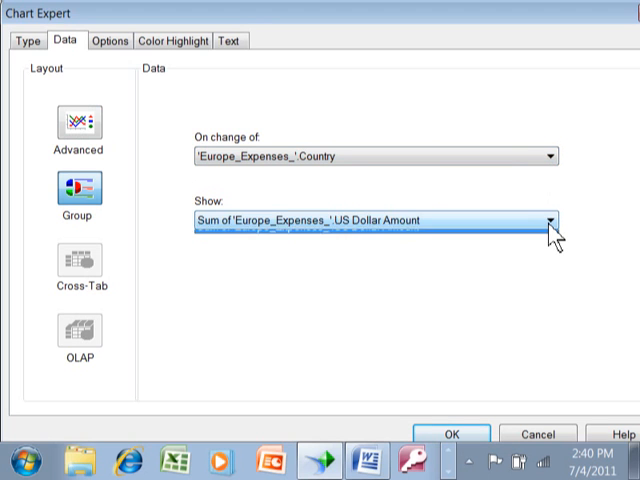
click(548, 218)
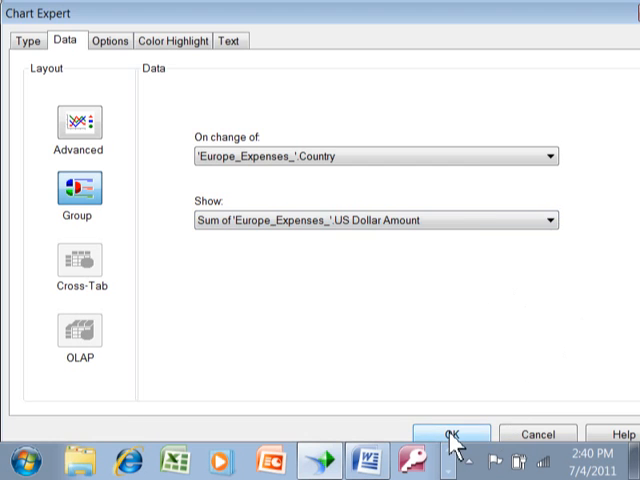
click(448, 434)
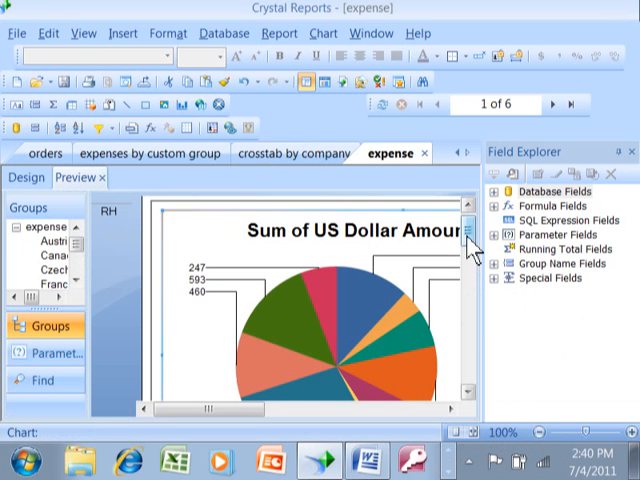